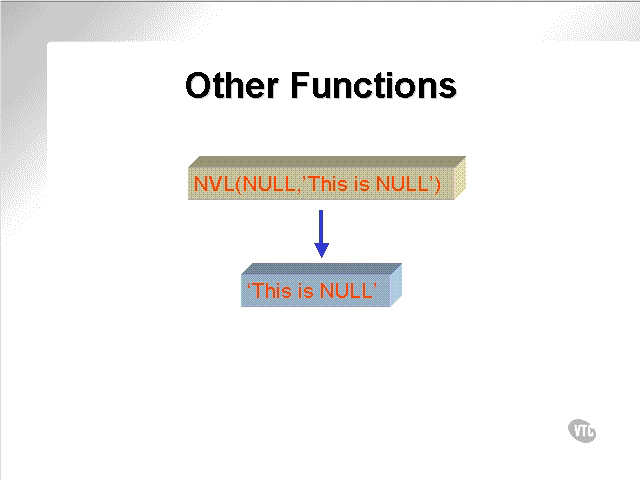
mouse_move(454, 228)
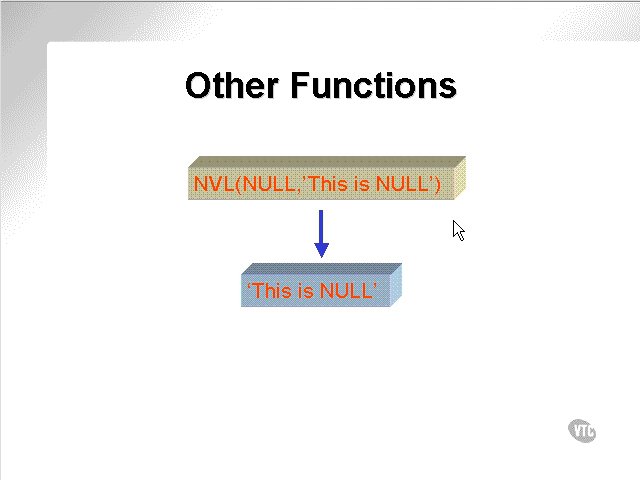
mouse_move(220, 208)
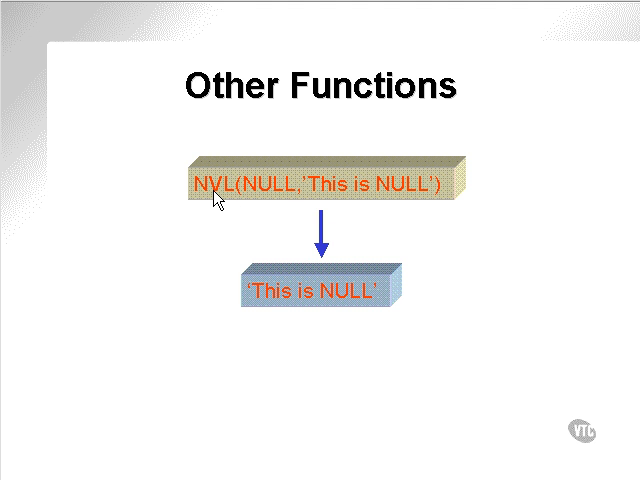
mouse_move(264, 196)
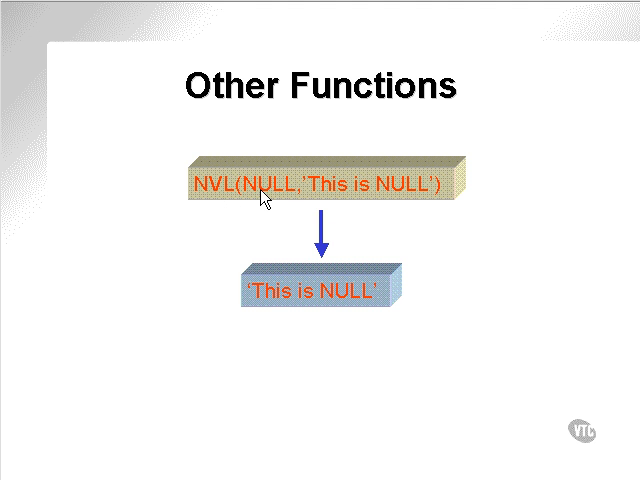
mouse_move(498, 264)
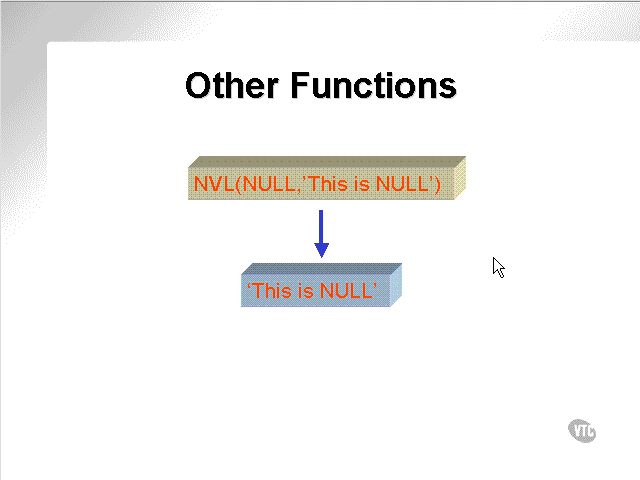
mouse_move(300, 300)
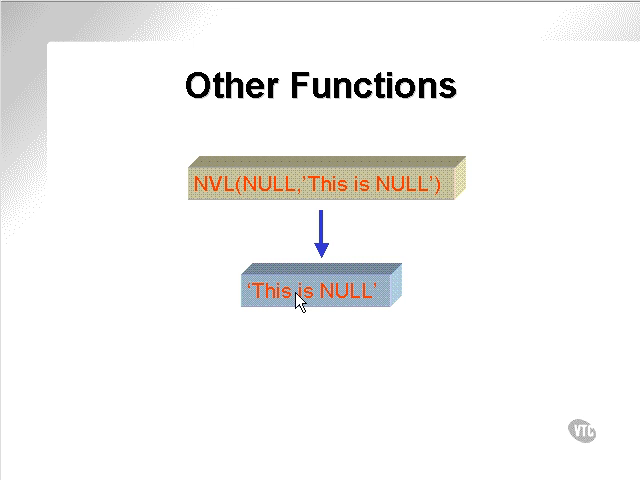
mouse_move(430, 304)
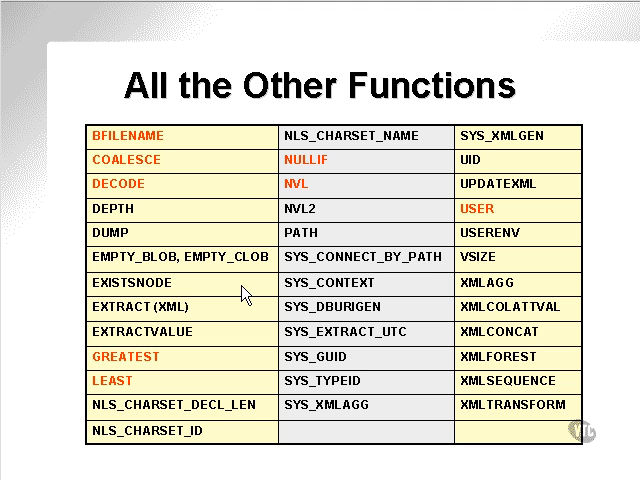
mouse_move(422, 264)
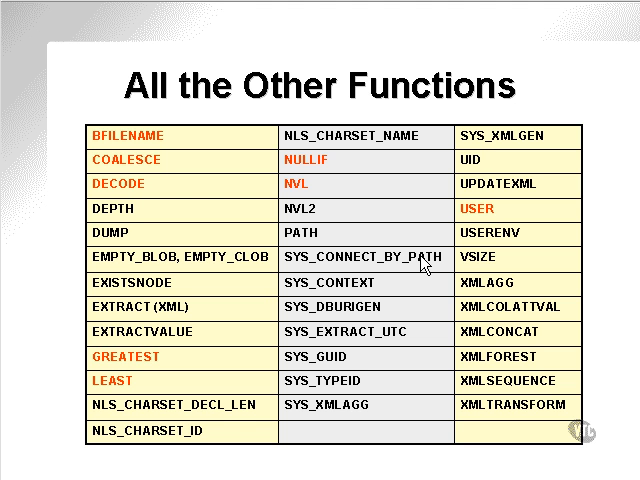
mouse_move(172, 192)
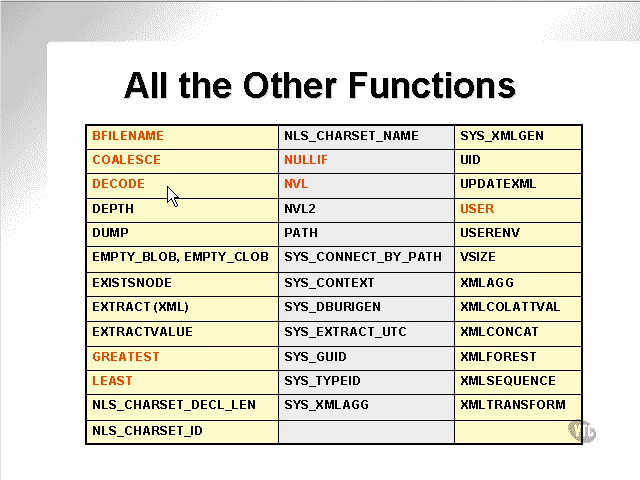
mouse_move(180, 420)
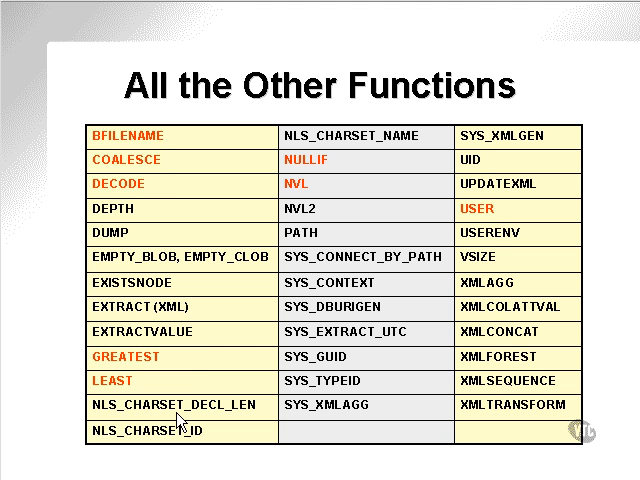
mouse_move(336, 332)
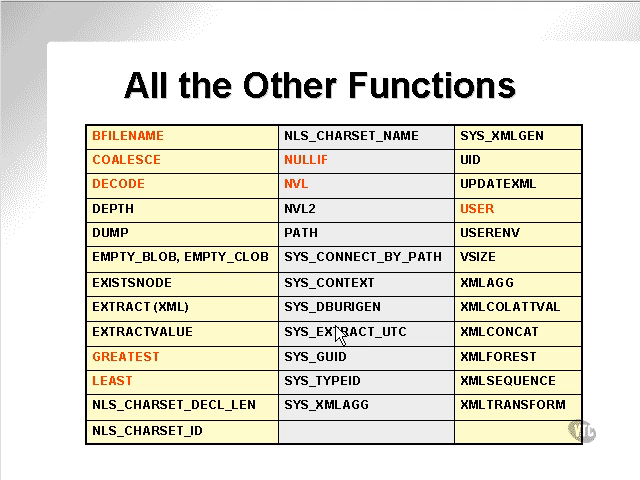
mouse_move(460, 290)
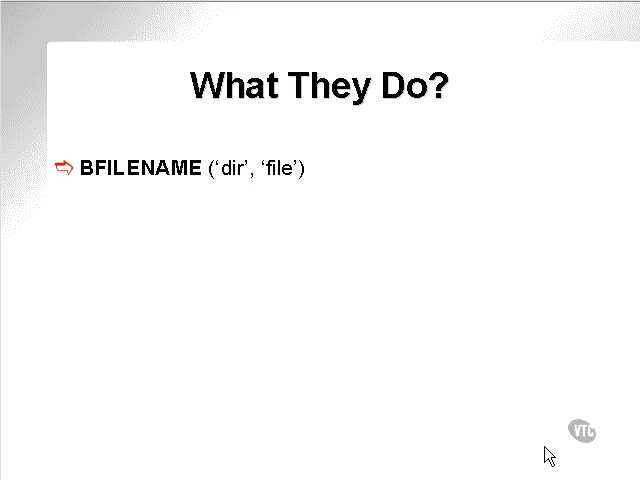
mouse_move(536, 160)
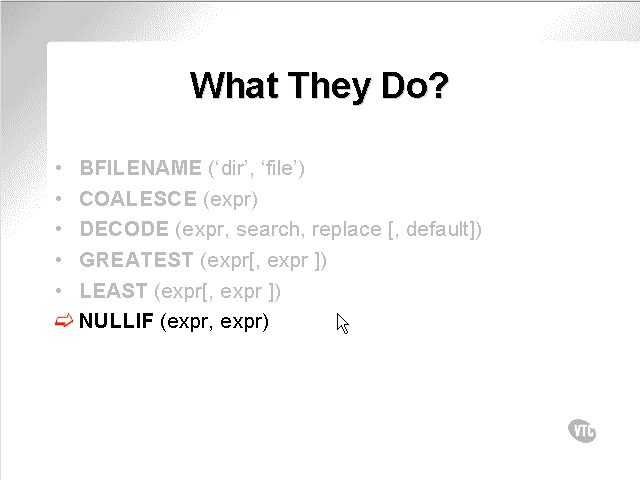
mouse_move(128, 356)
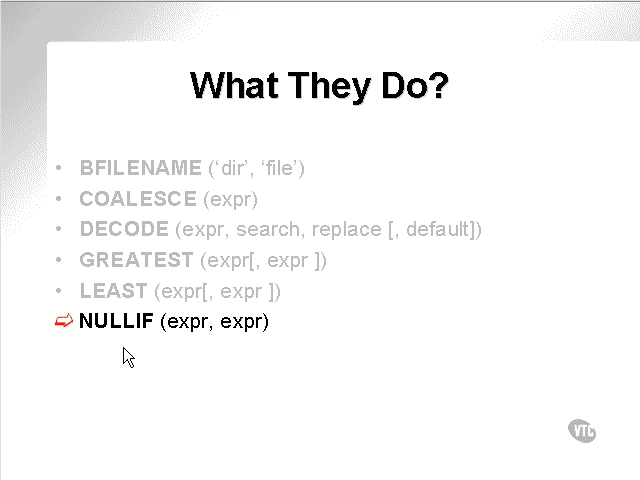
mouse_move(248, 336)
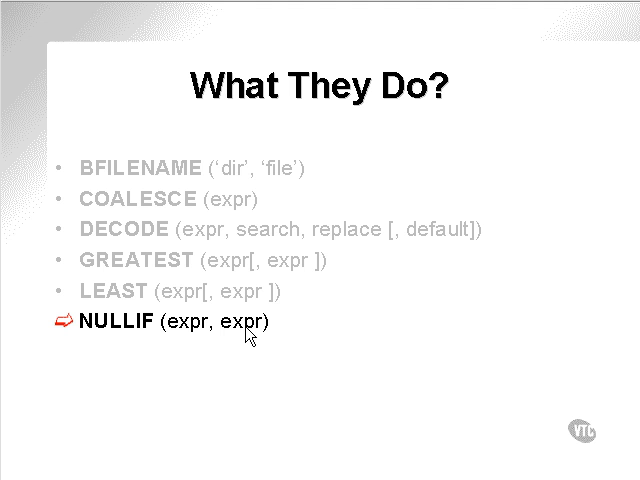
mouse_move(240, 336)
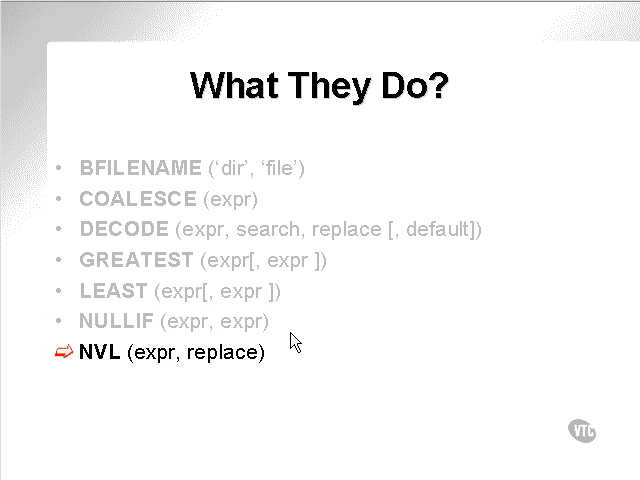
mouse_move(138, 356)
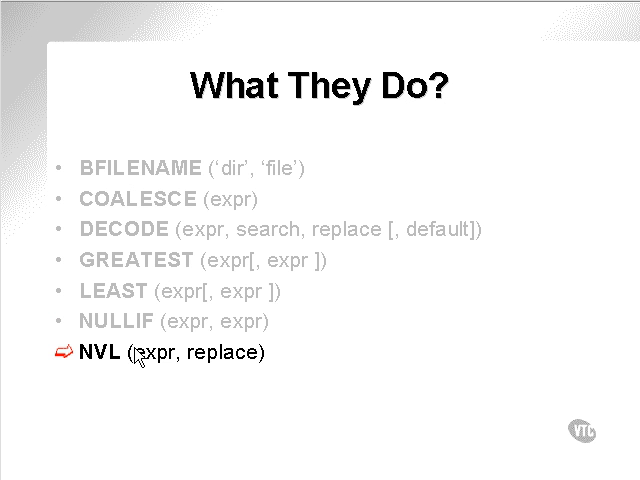
mouse_move(158, 368)
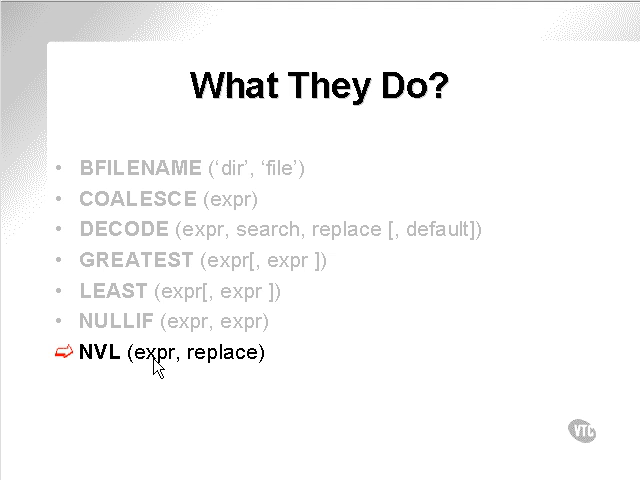